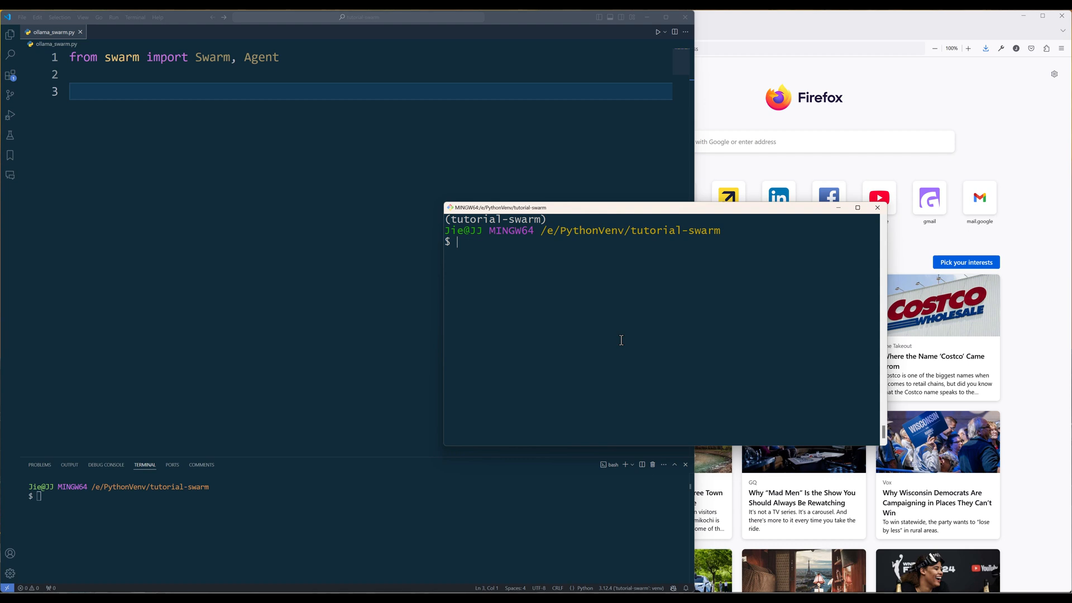
- Install python-dotenv with pip in the activated tutorial-swarm virtual environment
type("pip install python")
type(".env")
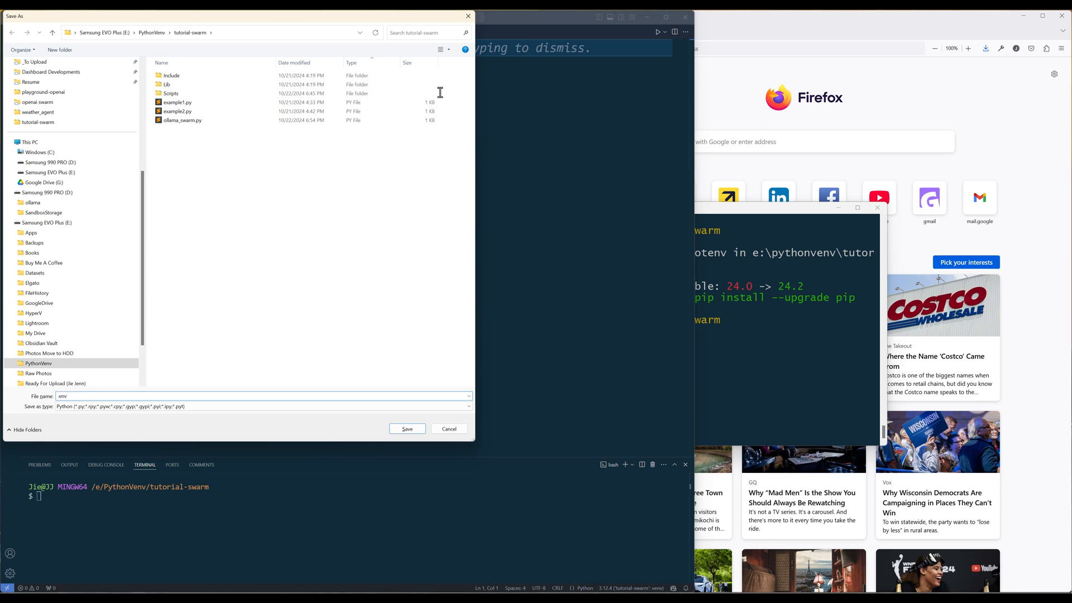
left_click(406, 429)
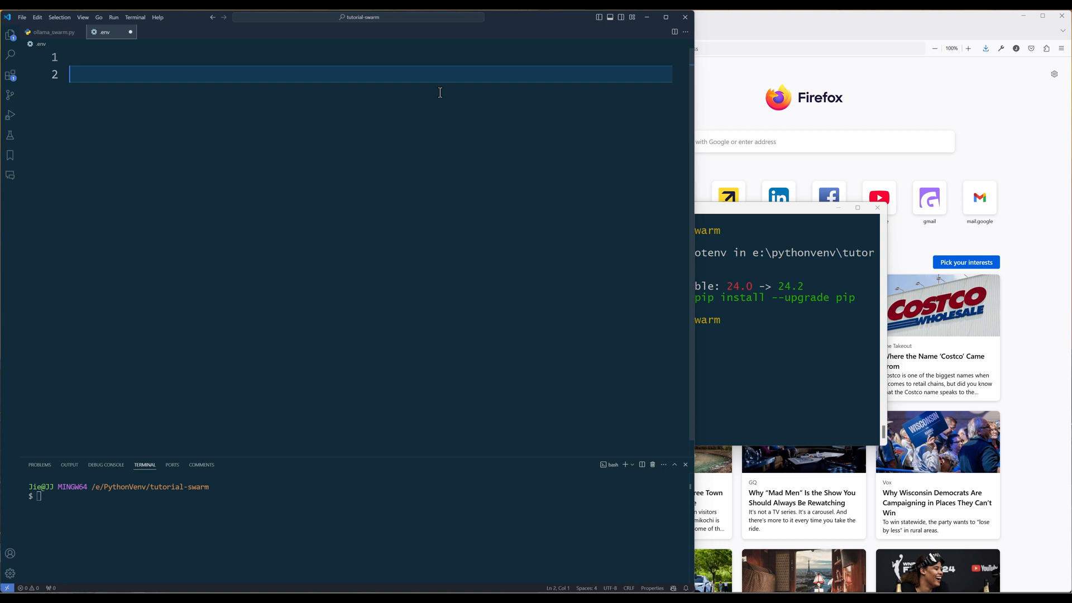
type("OPENAI_BASE_URL=http://localhost:11434/v1")
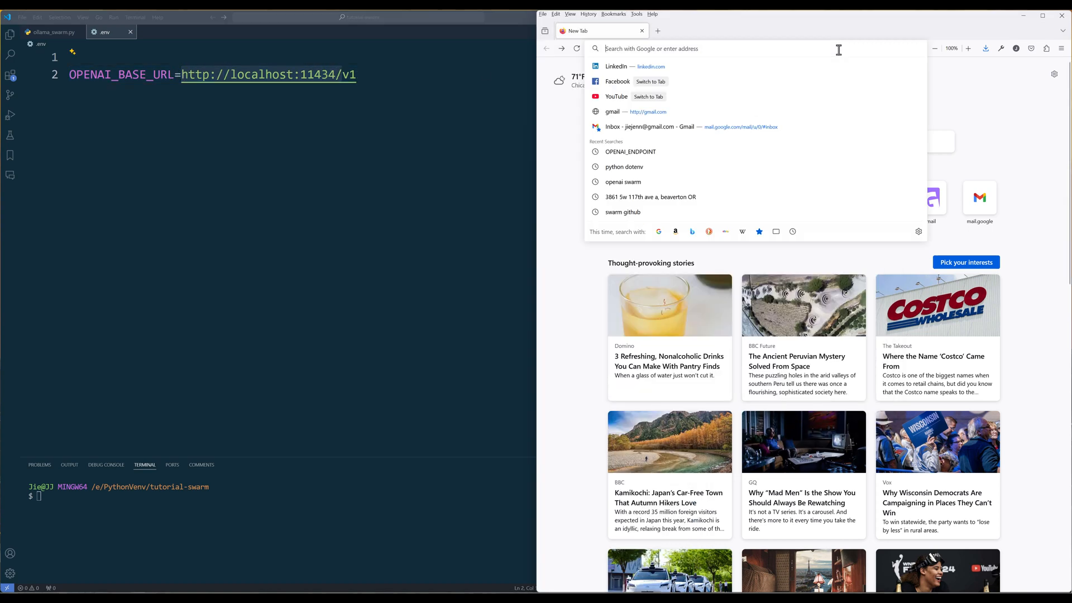
- Load localhost:11434 in Firefox and zoom in twice to read 'Ollama is running'
type("localhost:11434")
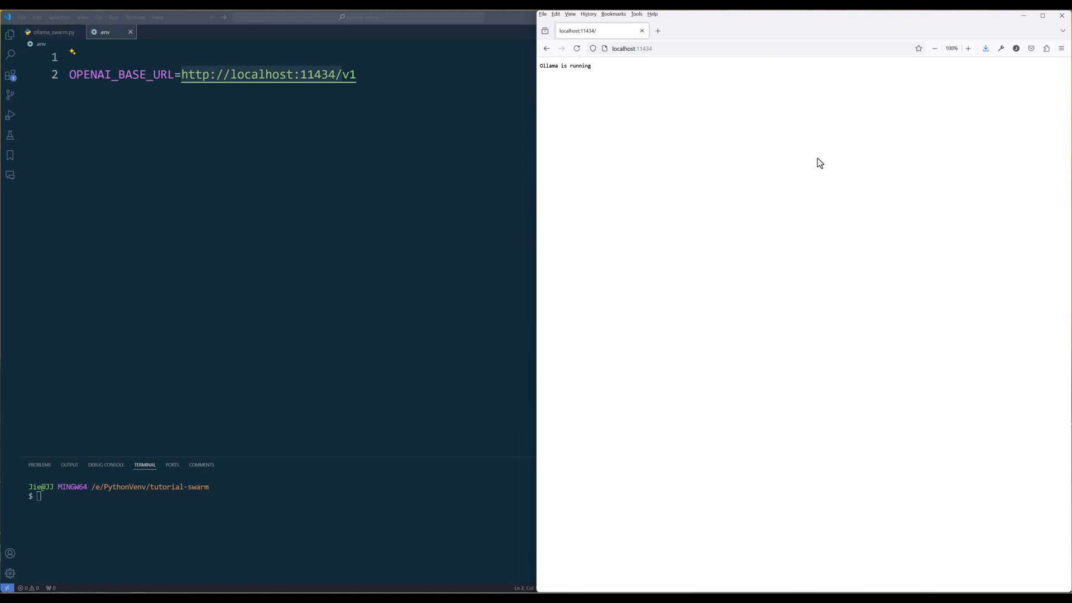
left_click(967, 49)
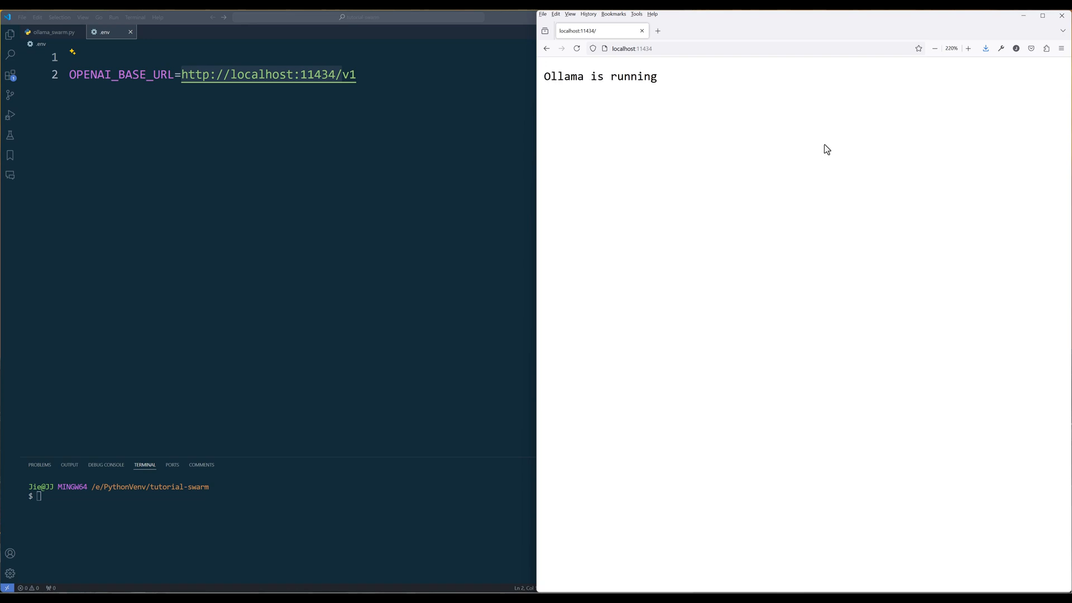
left_click(968, 49)
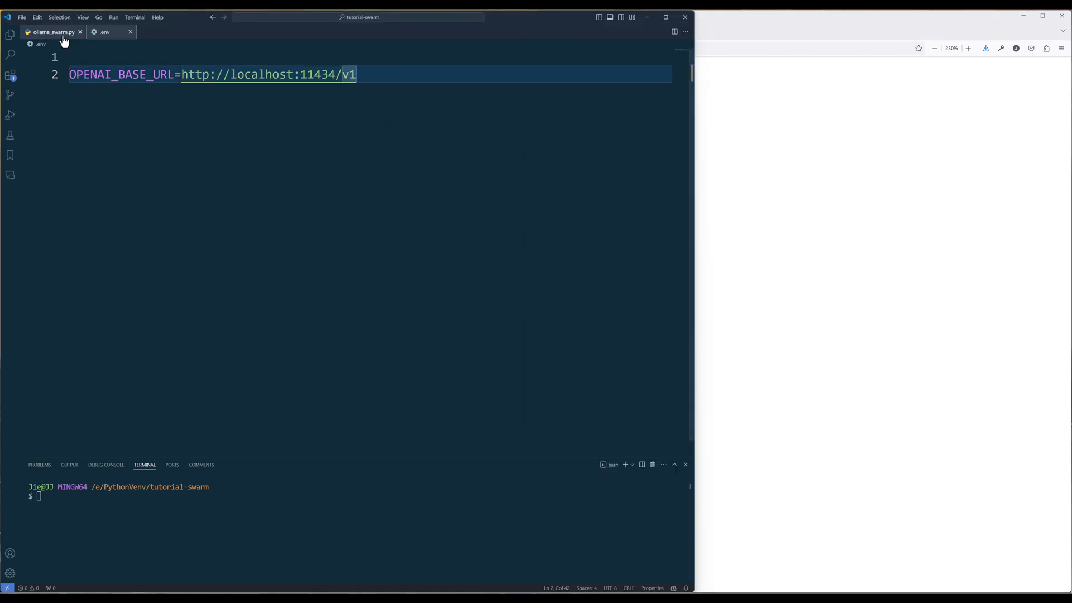
- Add 'from dotenv import load_dotenv' and a commented-out load_dotenv() to ollama_swarm.py
left_click(52, 31)
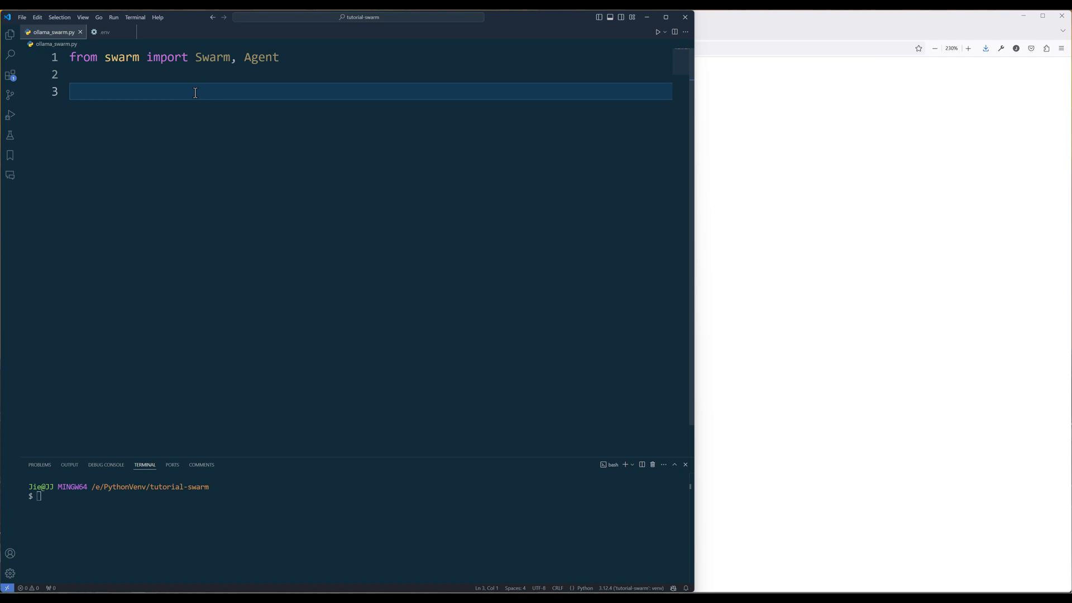
left_click(208, 74)
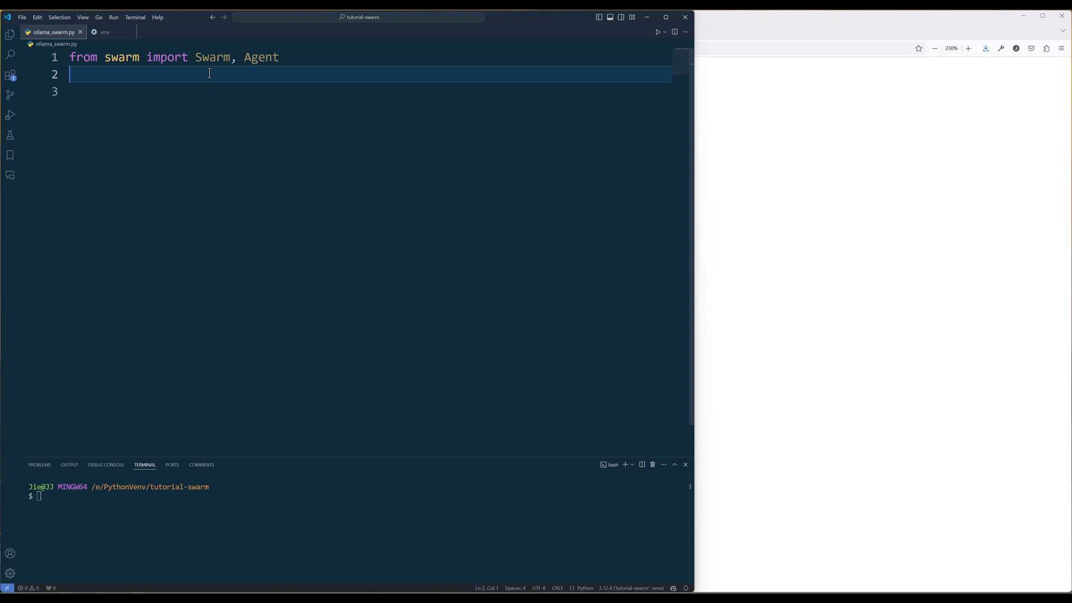
type("from dotenv import")
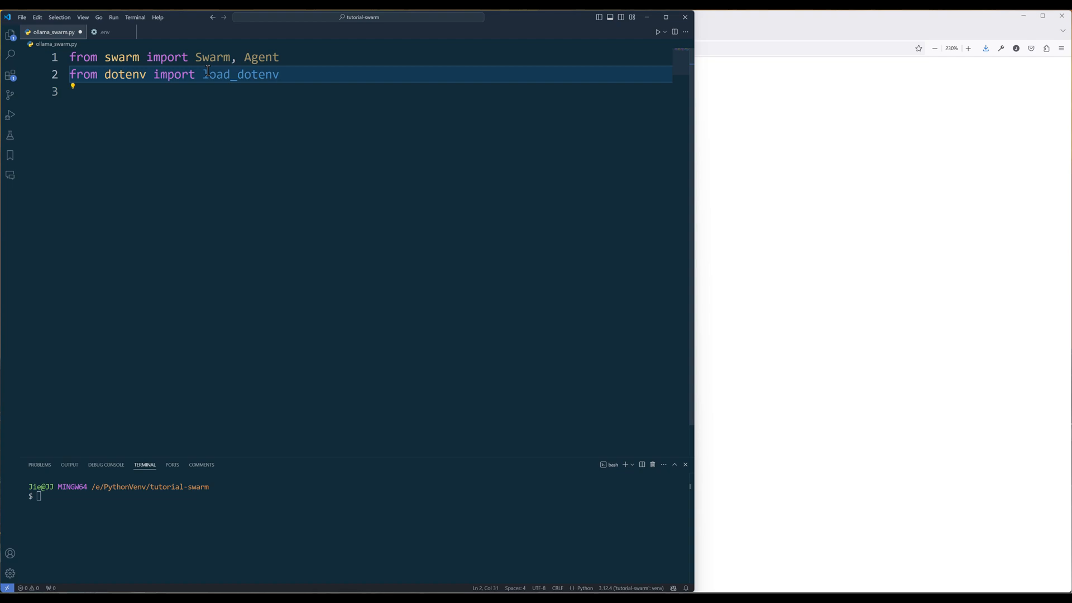
type("load_dotenv(")
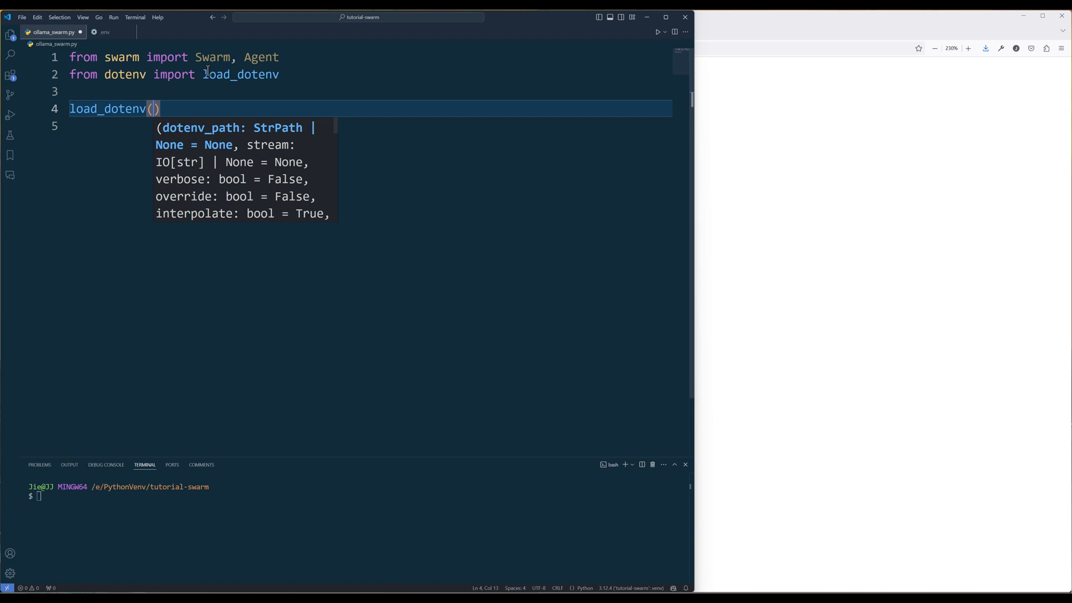
key("ctrl+/")
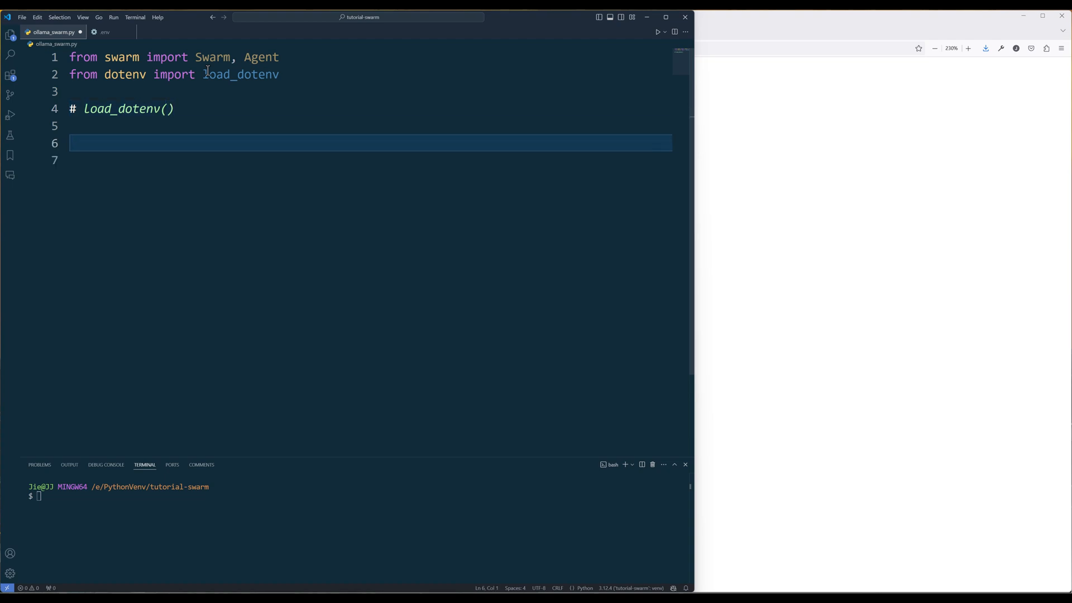
- Write client = Swarm(), MODEL = 'gpt-4o-mini', the agent, and a client.run call
type("client = Swarm()")
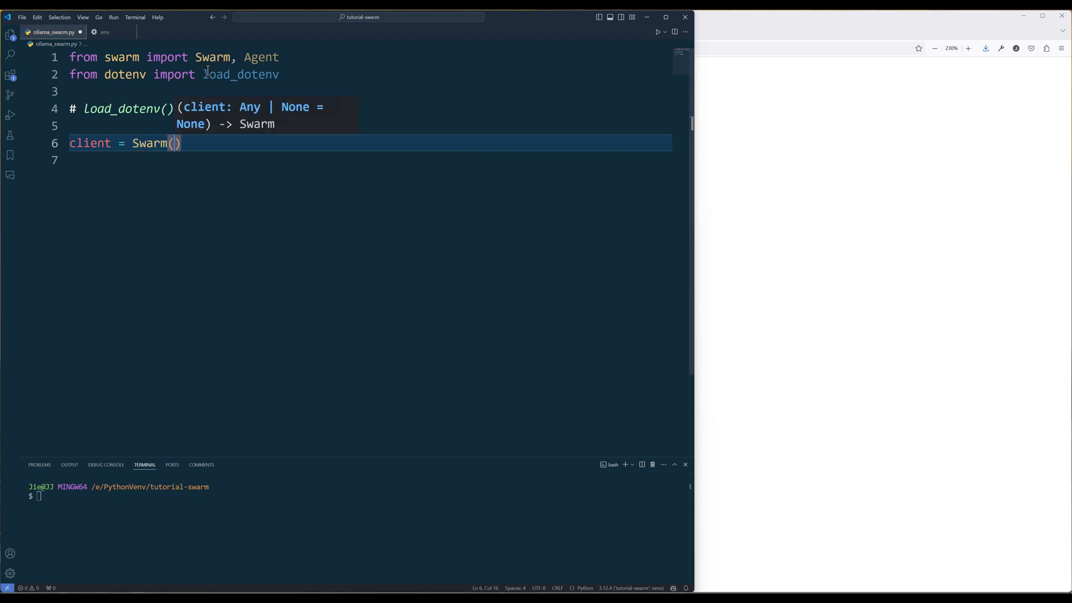
type("MODEL = 'gpt'")
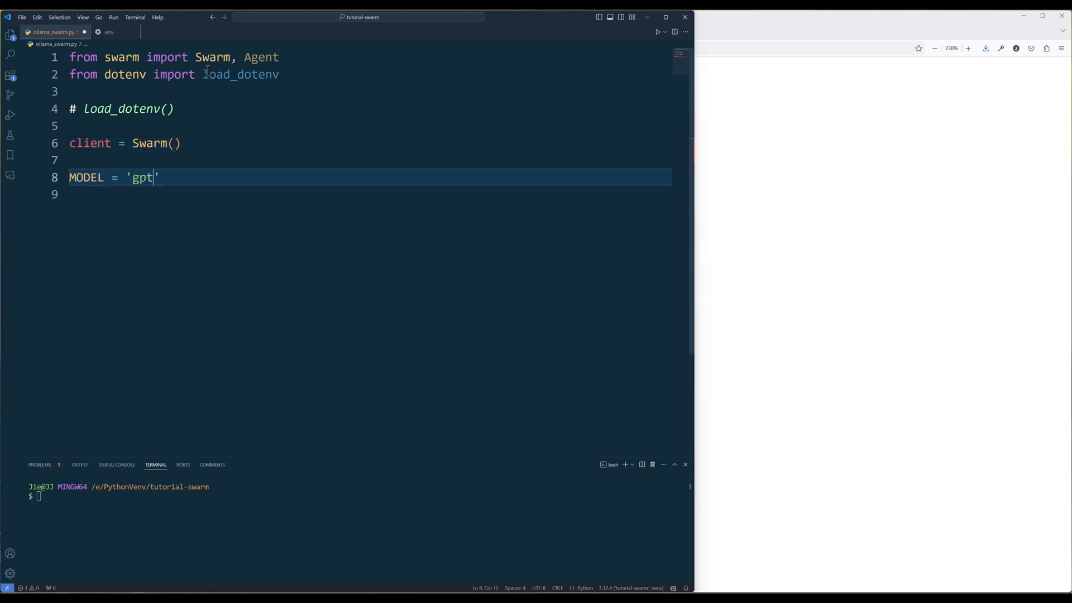
type("-4o-mini")
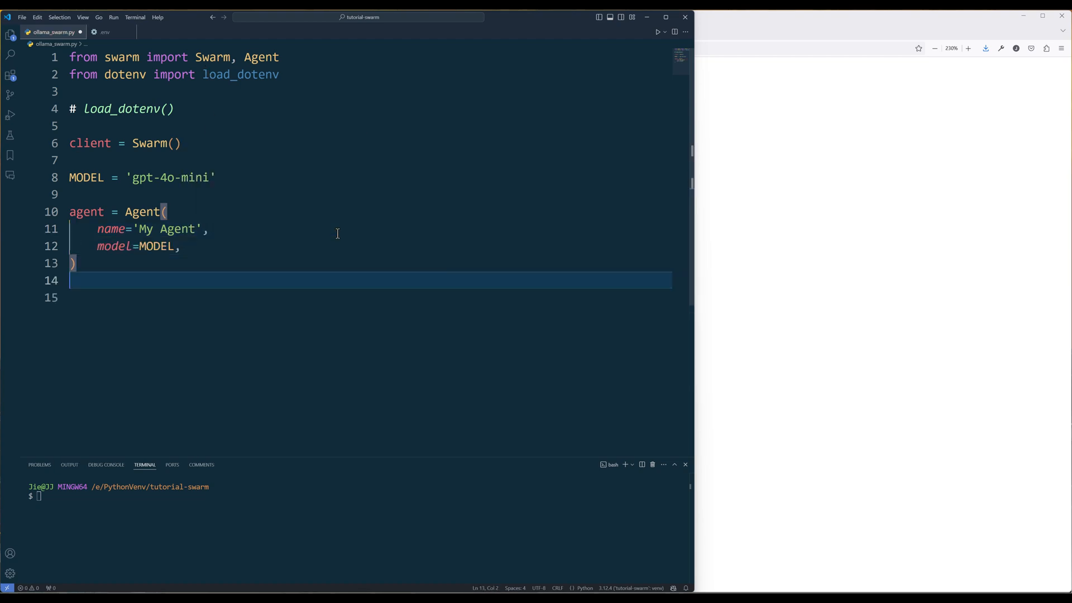
type("response = client.run(")
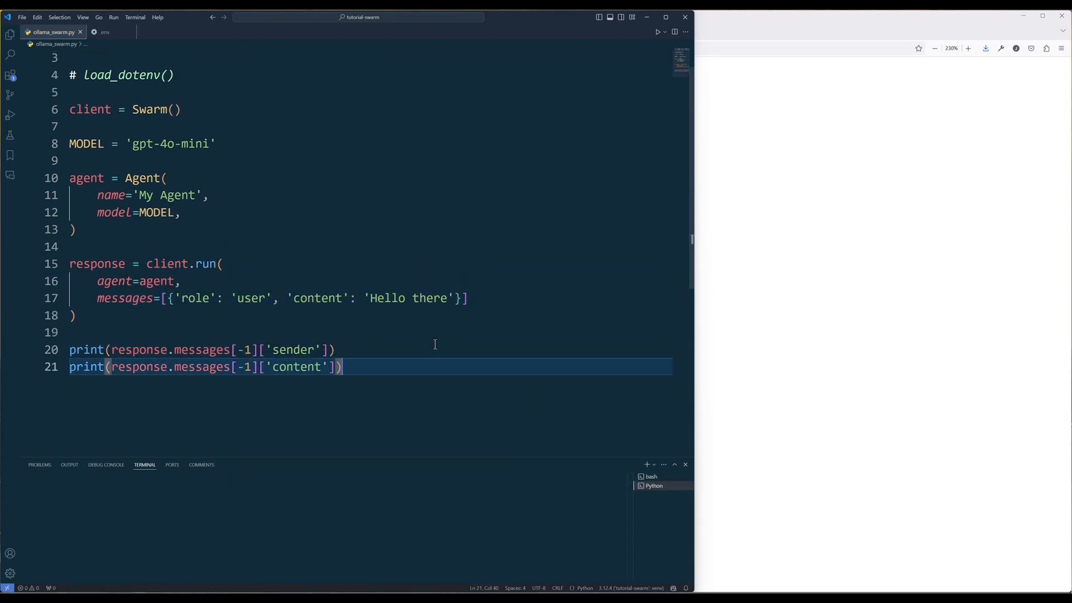
- Run ollama_swarm.py, getting the reply 'Hello! How can I assist you today?'
left_click(655, 31)
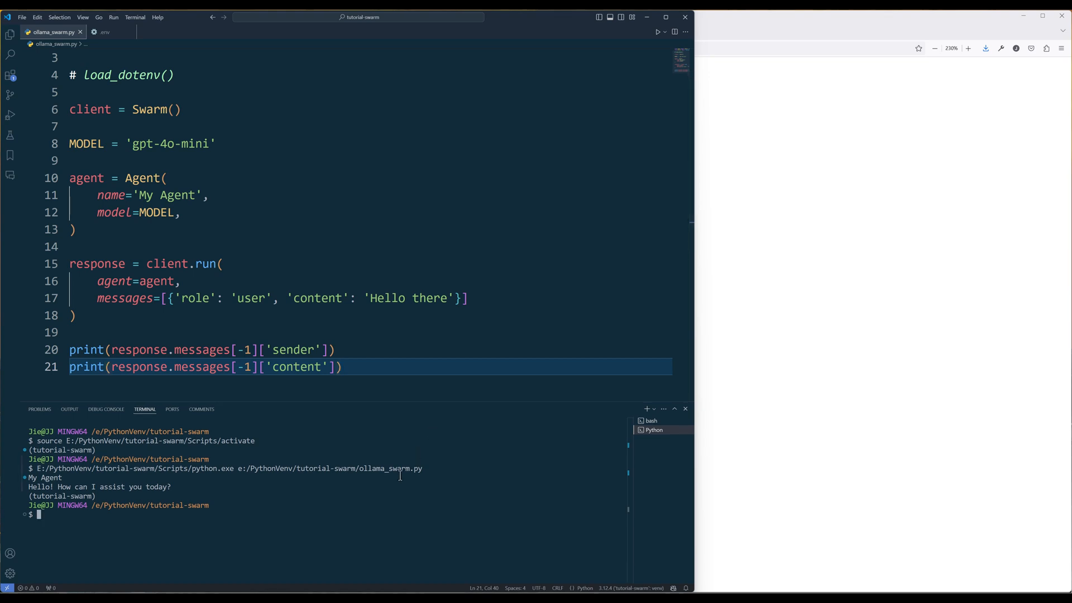
mouse_move(332, 287)
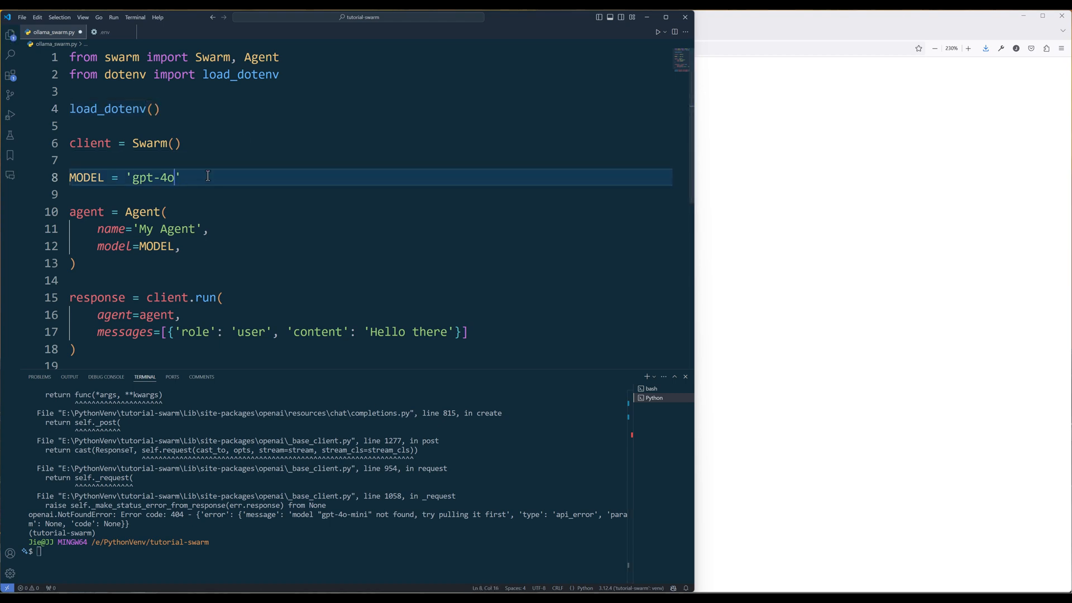
- Change the MODEL string on line 8 to 'llama3.2:3b'
type("llama3.2:")
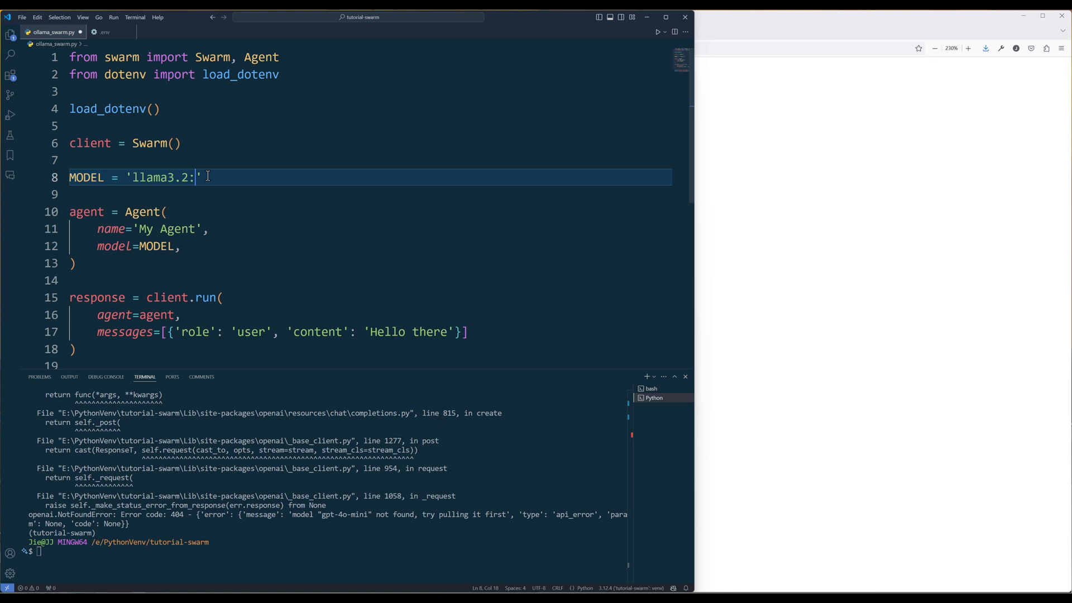
type("3b")
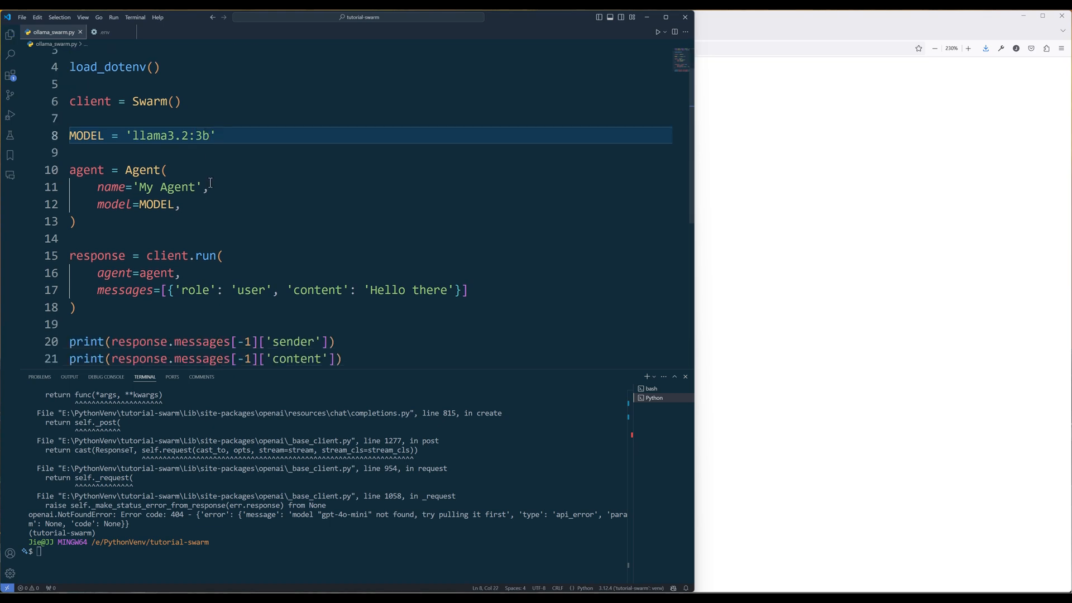